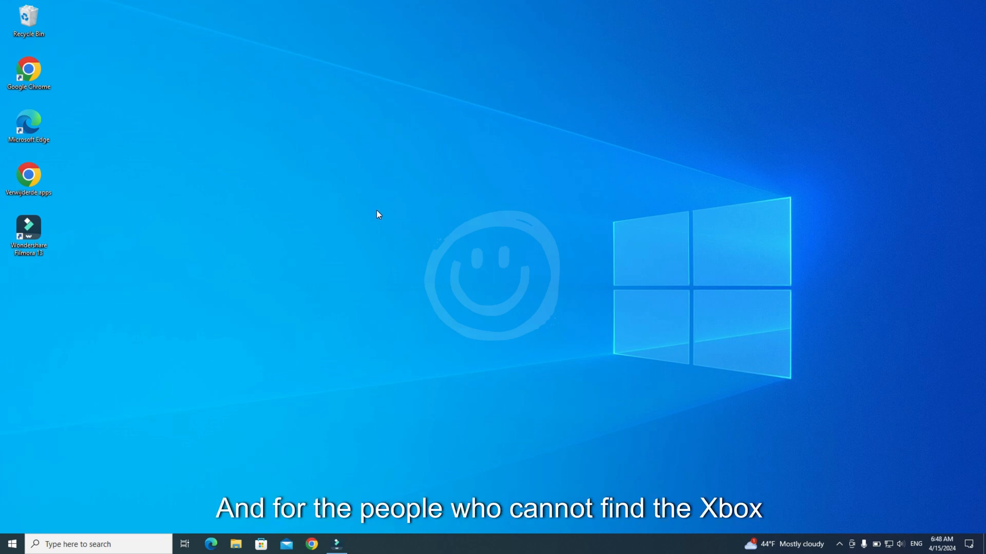
pyautogui.moveTo(372, 375)
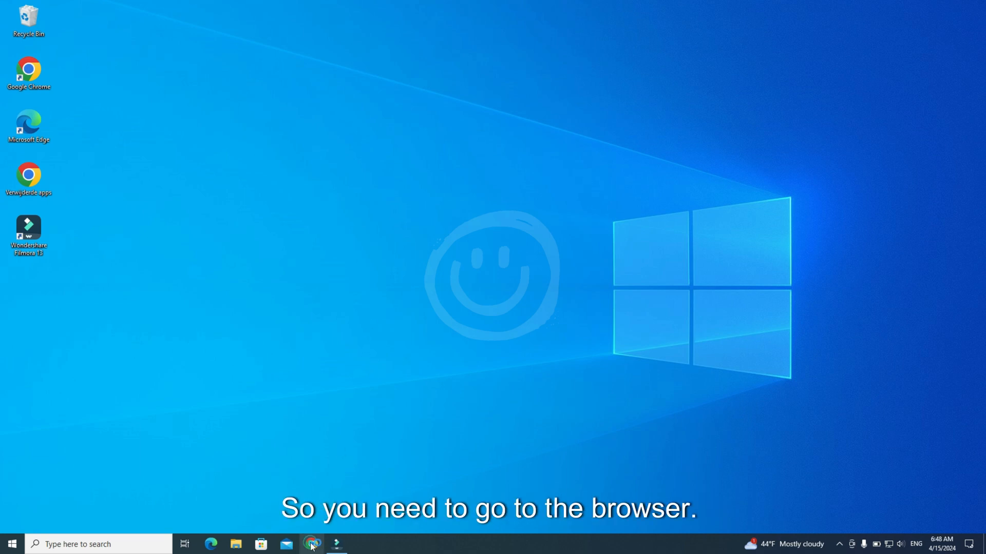
# - Search the web for the Xbox Game Bar download and open the result
pyautogui.click(311, 544)
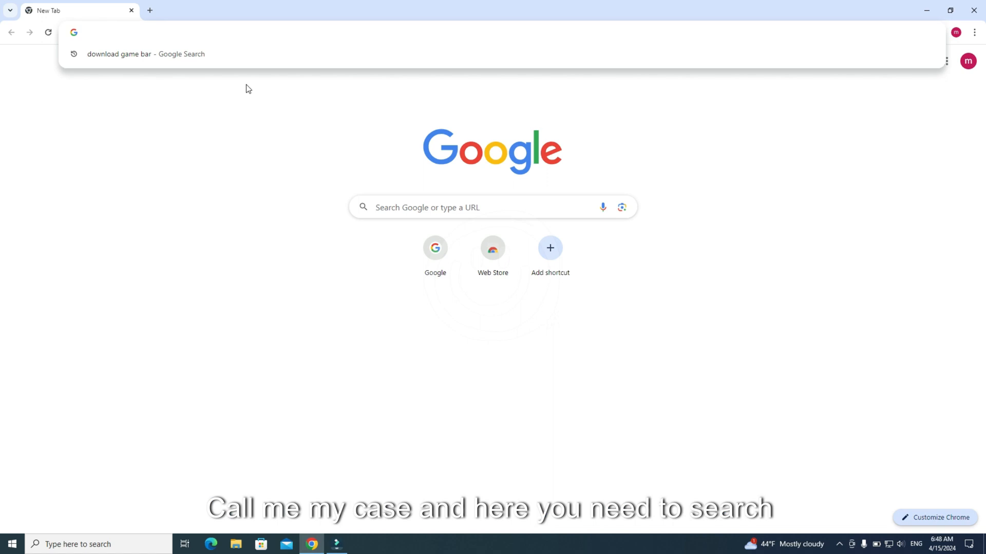
pyautogui.click(145, 53)
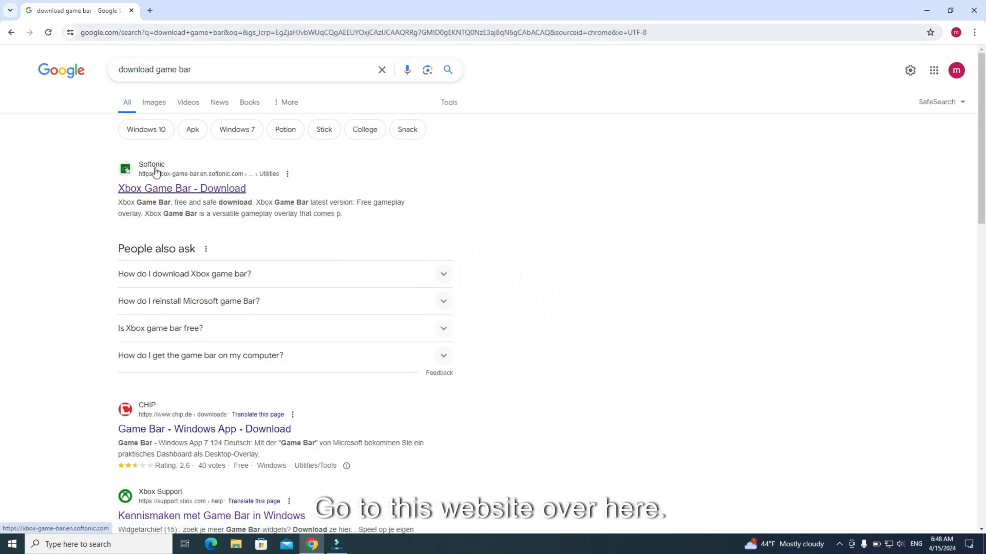
pyautogui.click(182, 188)
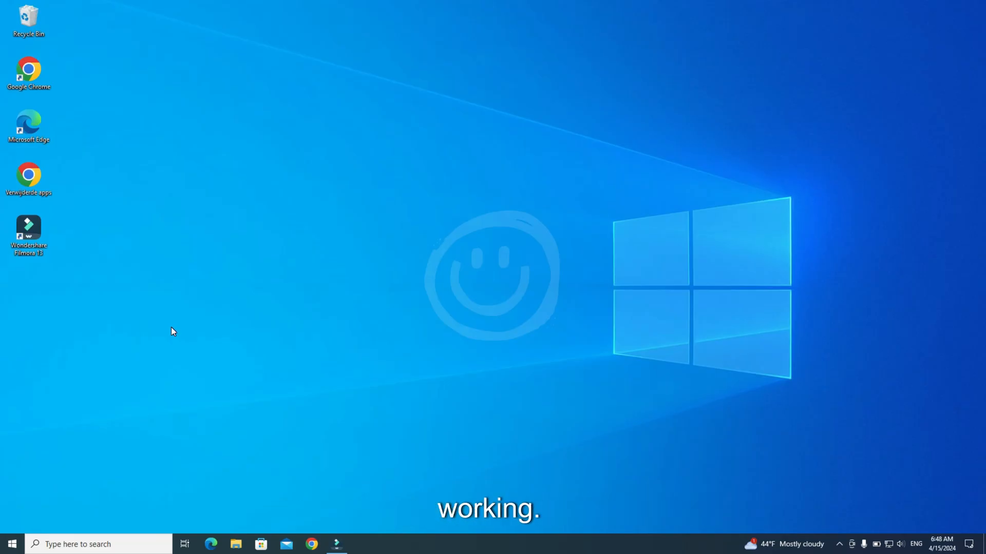
# - In Settings > Gaming, enable 'Allow your controller to open Game Bar'
pyautogui.click(11, 544)
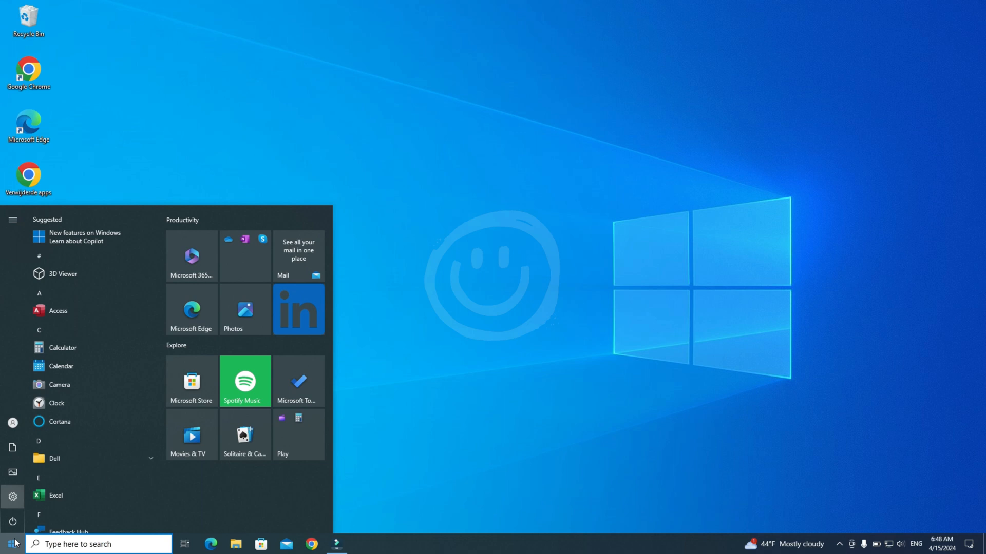
pyautogui.click(12, 496)
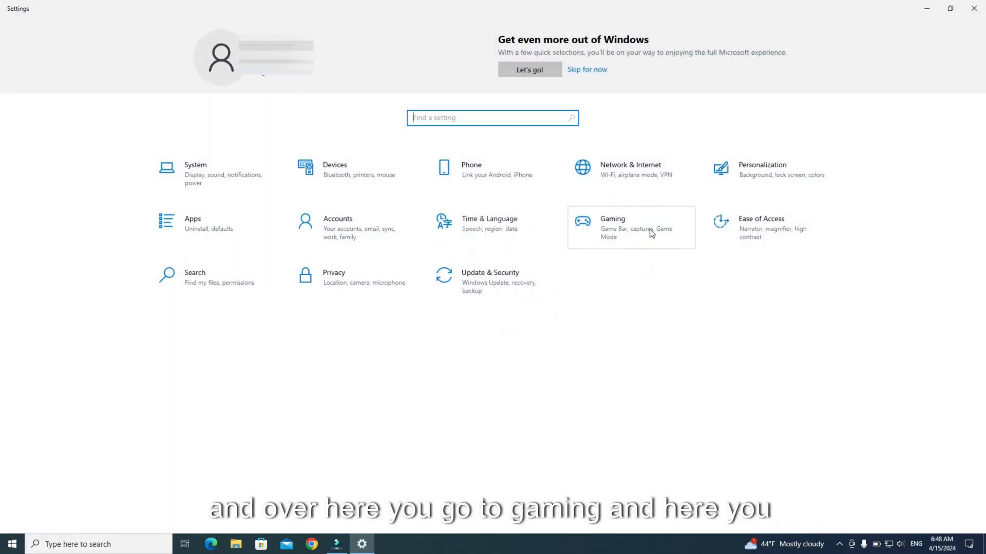
pyautogui.click(630, 227)
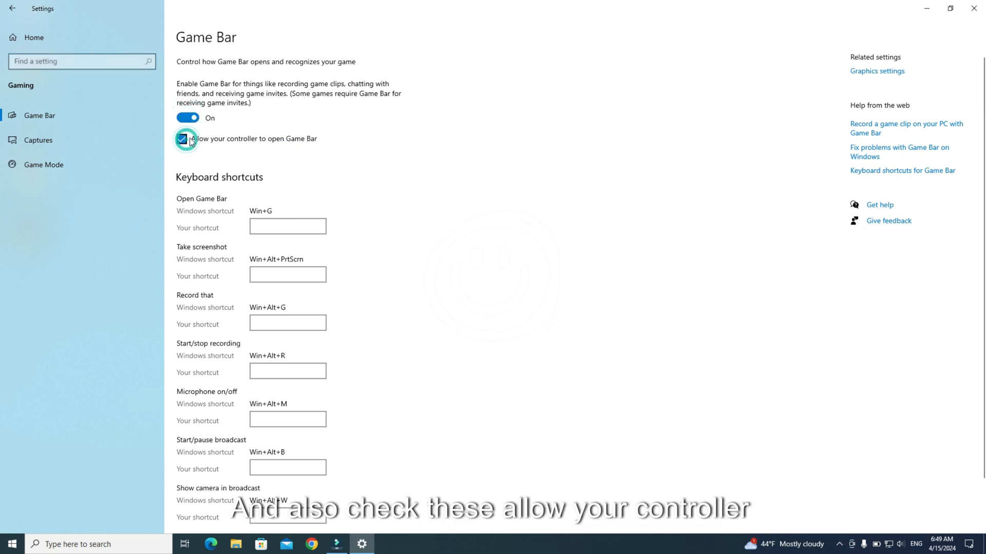
pyautogui.click(182, 139)
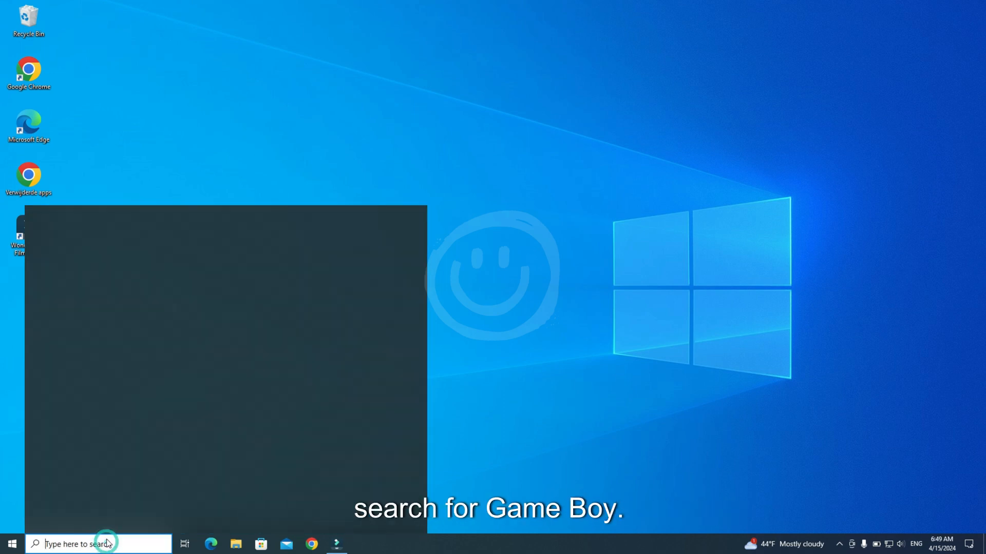
# - Search 'game bar', open its app settings, and terminate Game Bar
pyautogui.write('game bar')
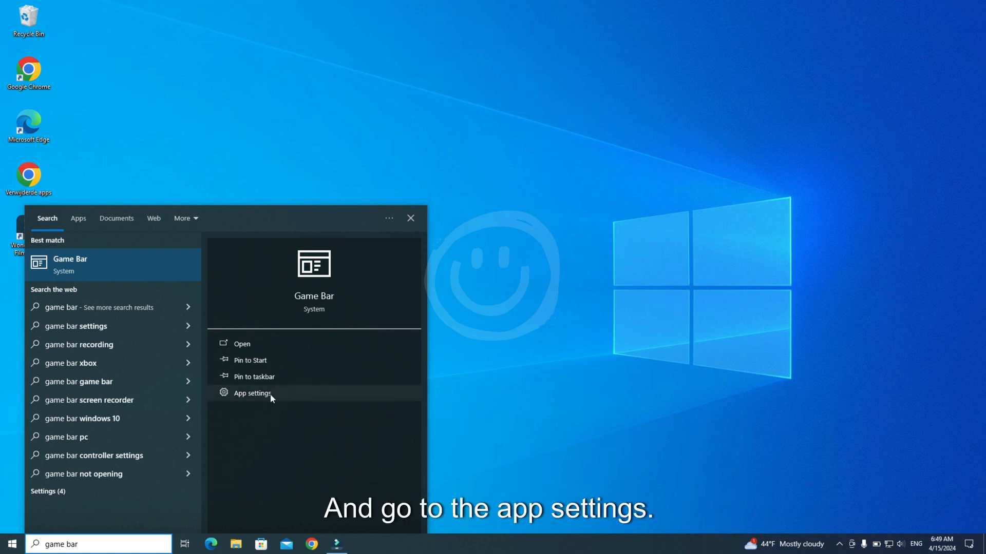
pyautogui.click(251, 393)
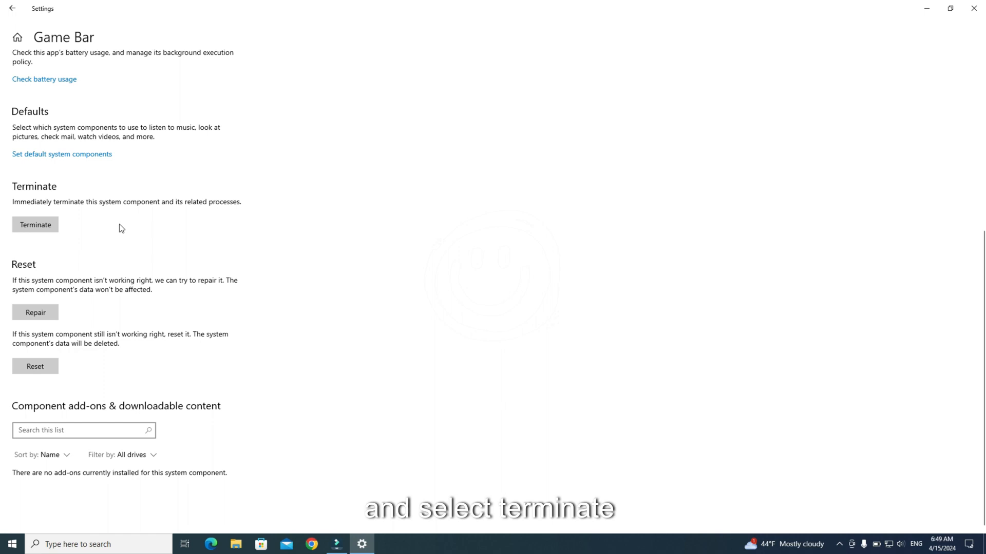
pyautogui.click(35, 224)
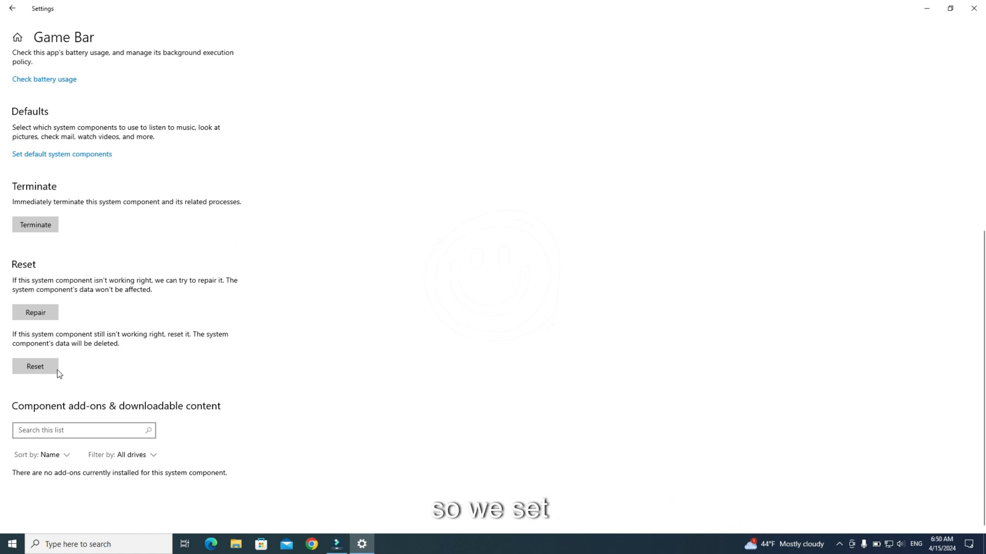
# - Reset Game Bar's app data, confirming the reset, then close Settings
pyautogui.click(35, 367)
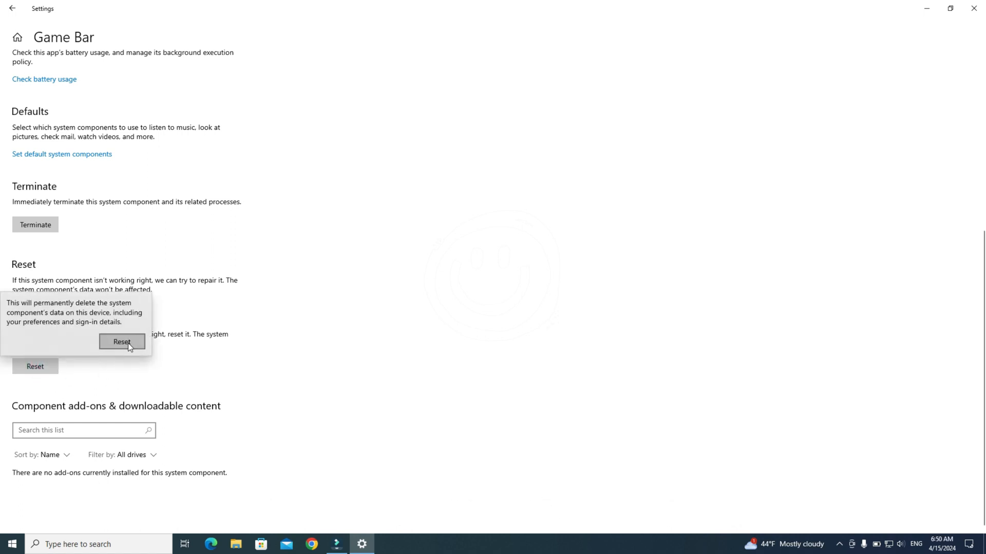
pyautogui.click(121, 341)
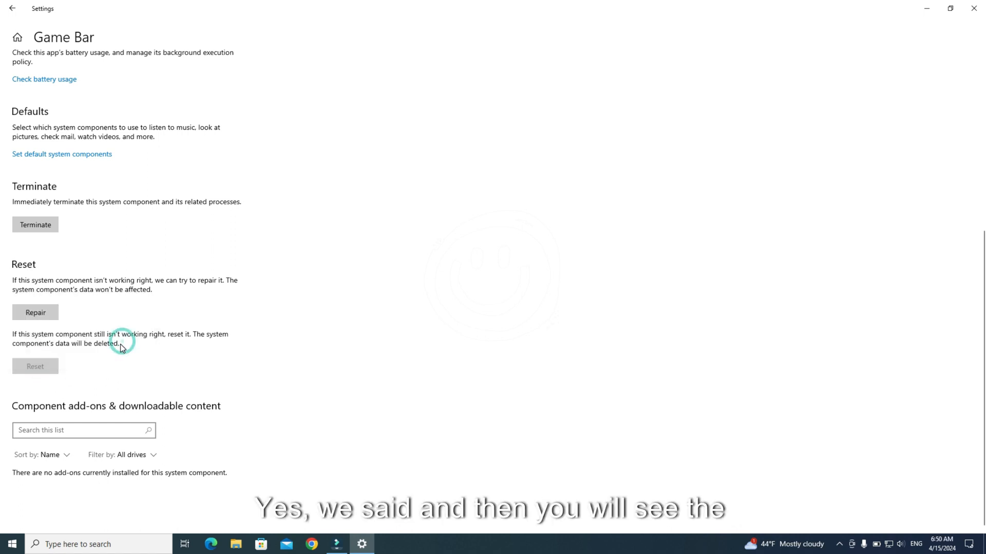
pyautogui.click(35, 367)
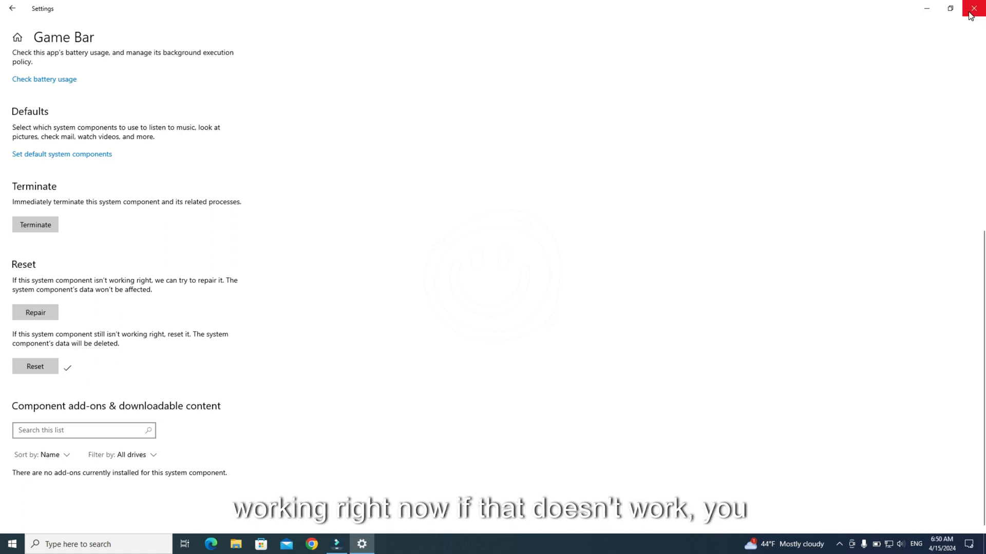
pyautogui.click(973, 9)
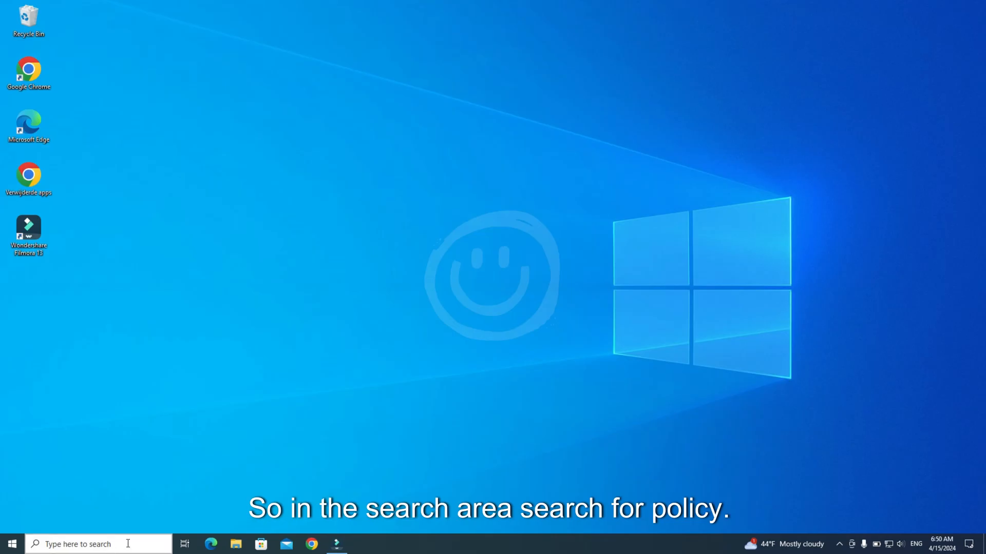
# - Set the Windows Game Recording and Broadcasting policy to Enabled, apply, and close the editor
pyautogui.write('policy')
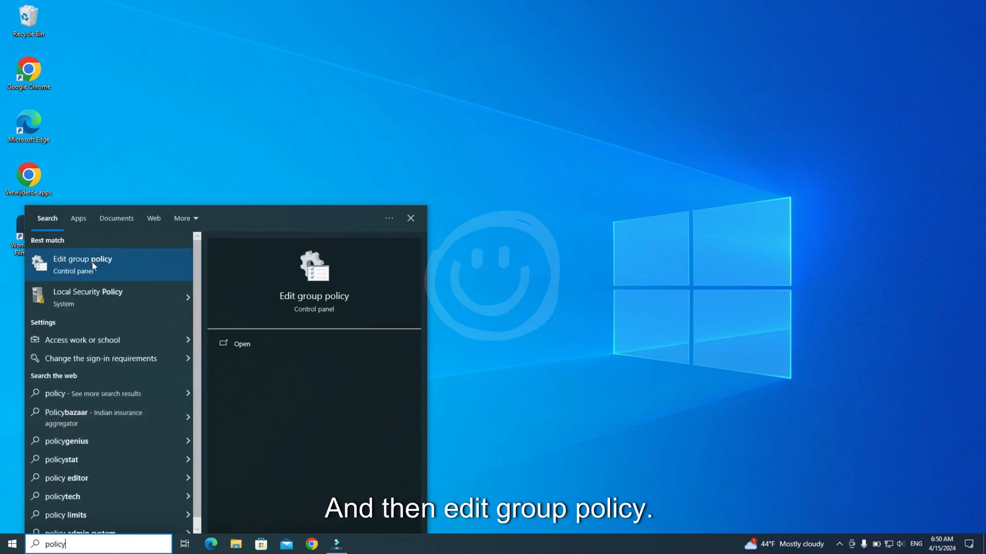
pyautogui.click(82, 263)
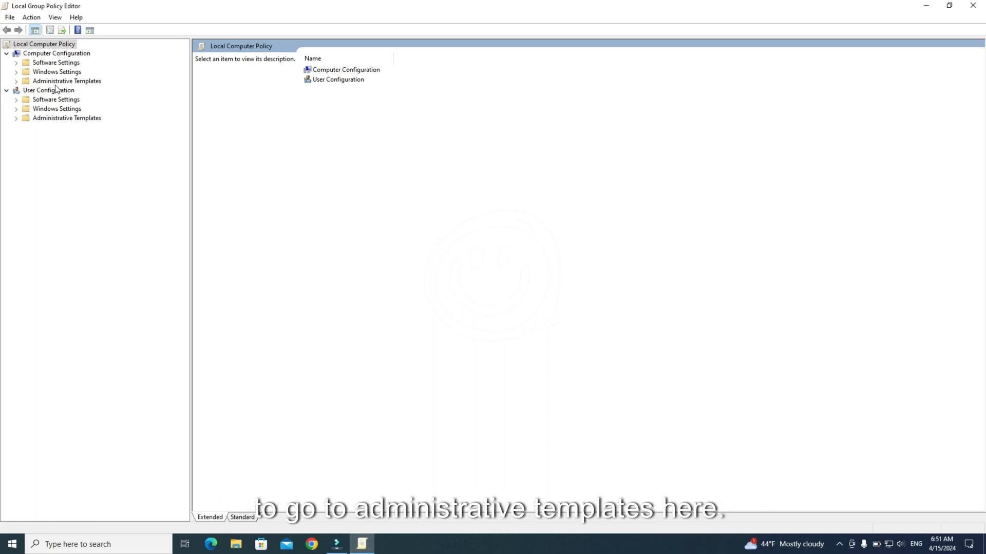
pyautogui.click(16, 80)
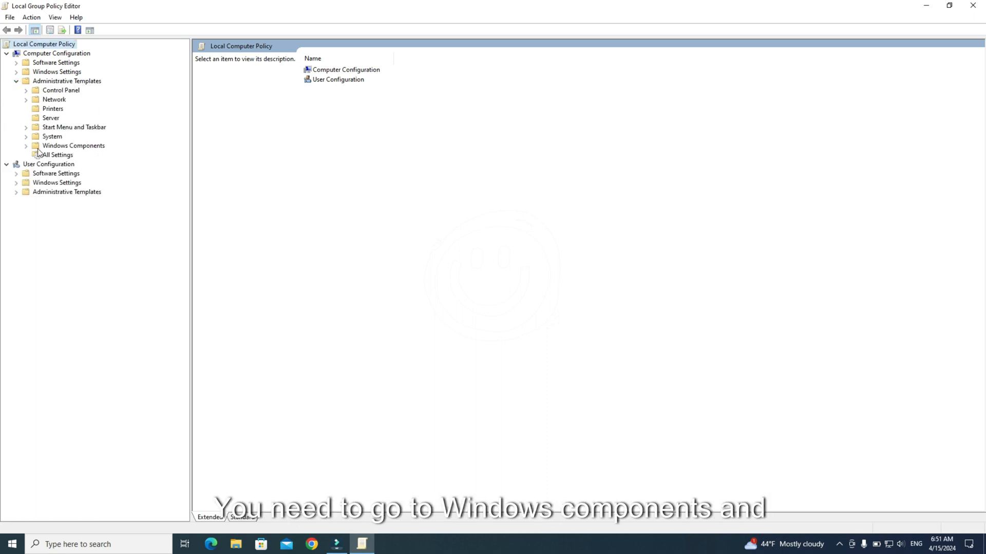
pyautogui.scroll(-3)
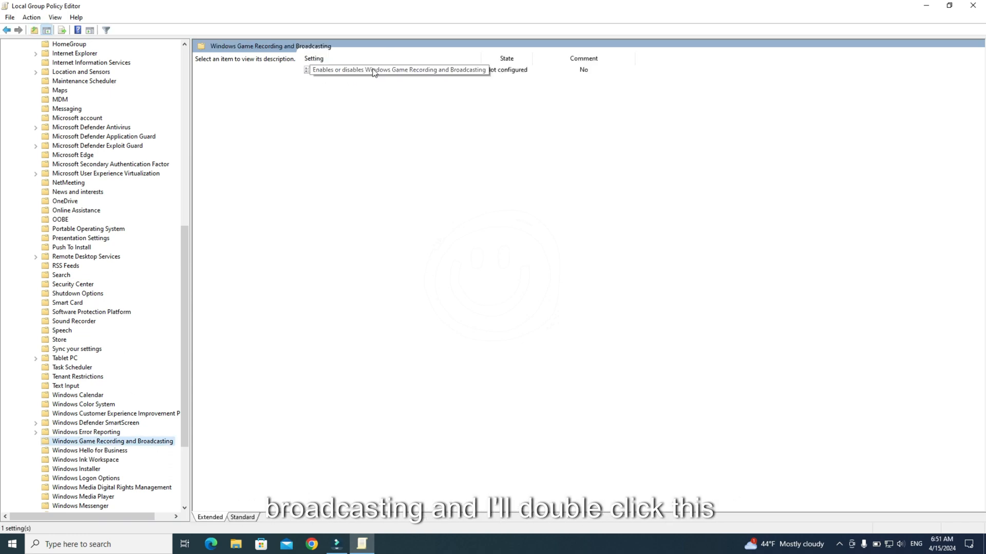
pyautogui.doubleClick(396, 70)
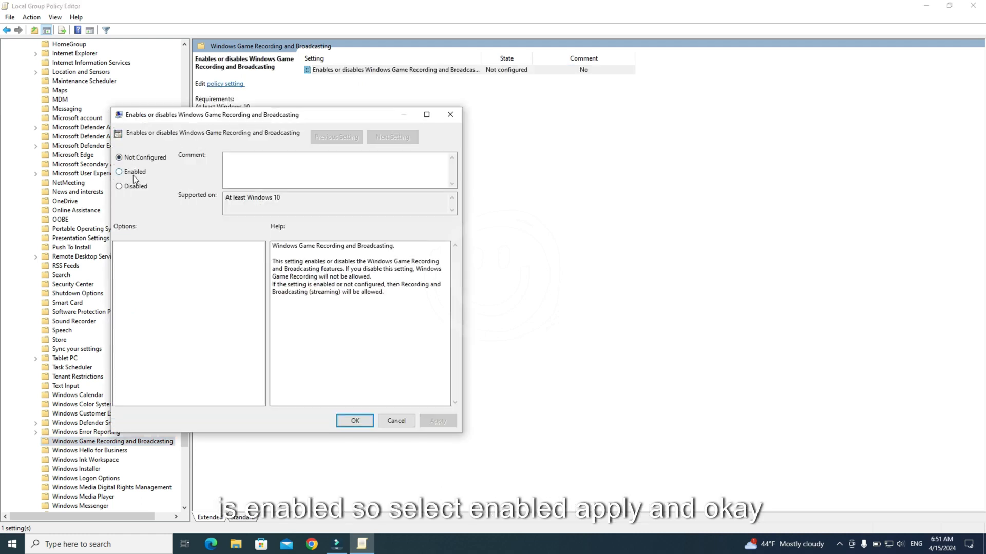
pyautogui.click(118, 172)
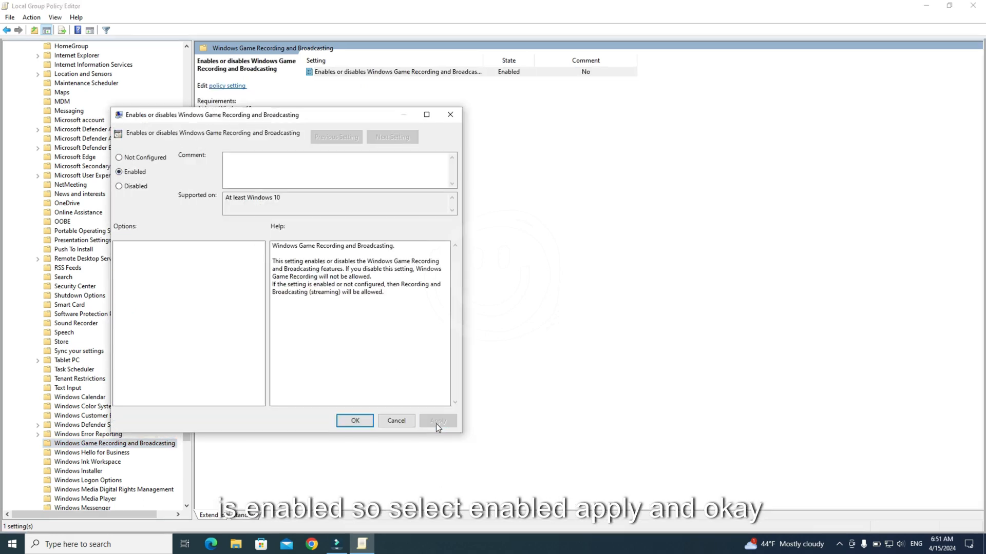
pyautogui.click(353, 420)
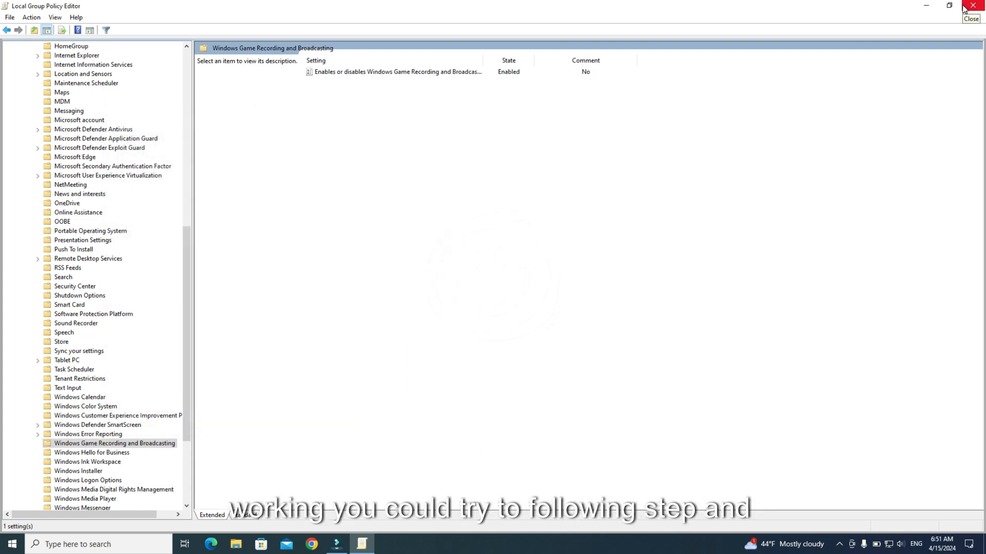
pyautogui.click(971, 5)
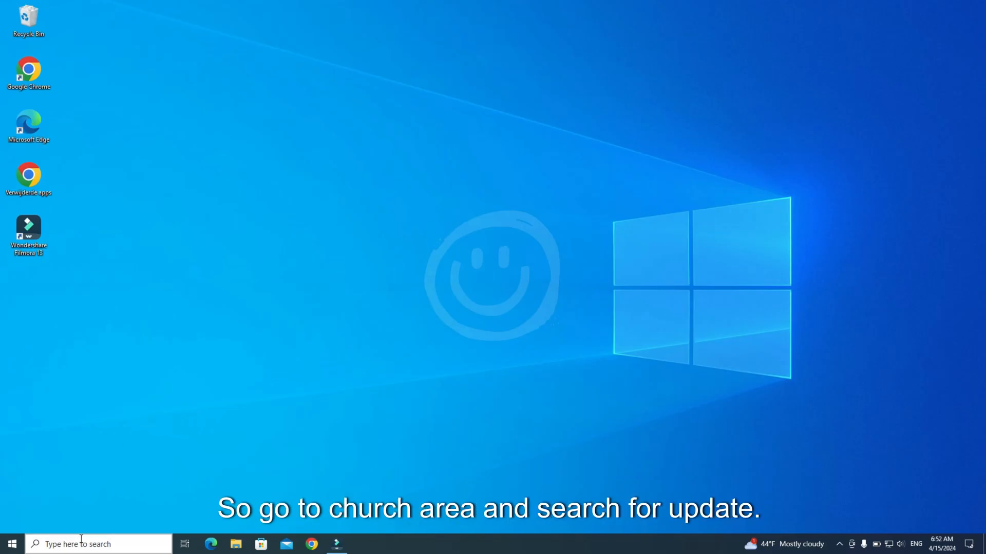
# - Open Windows Update via the 'upd' search and run Check for updates
pyautogui.write('update')
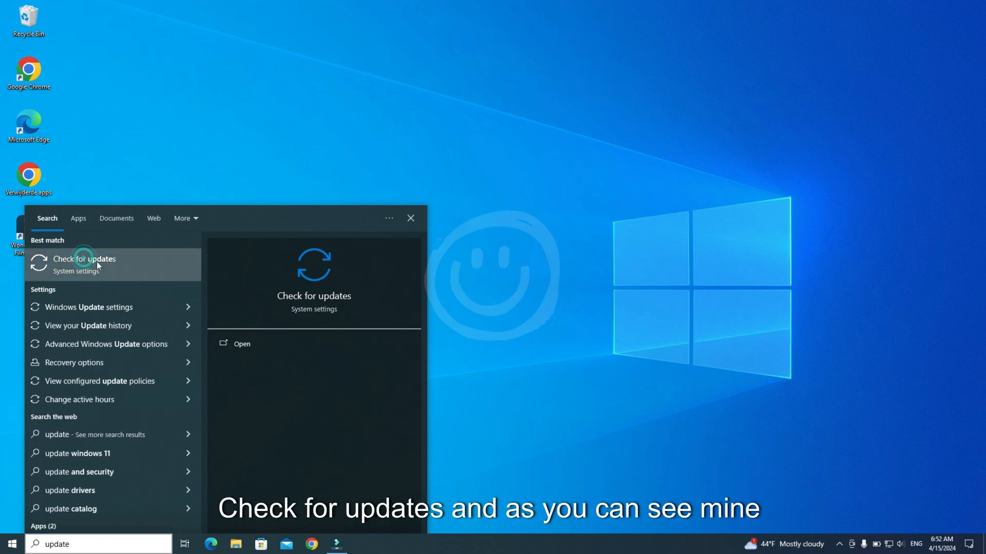
pyautogui.click(84, 259)
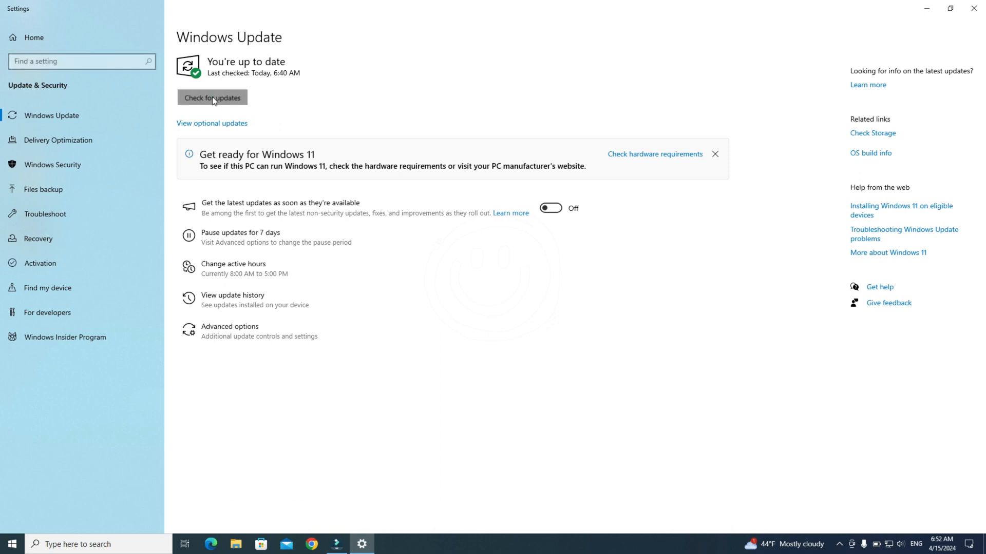
pyautogui.click(212, 98)
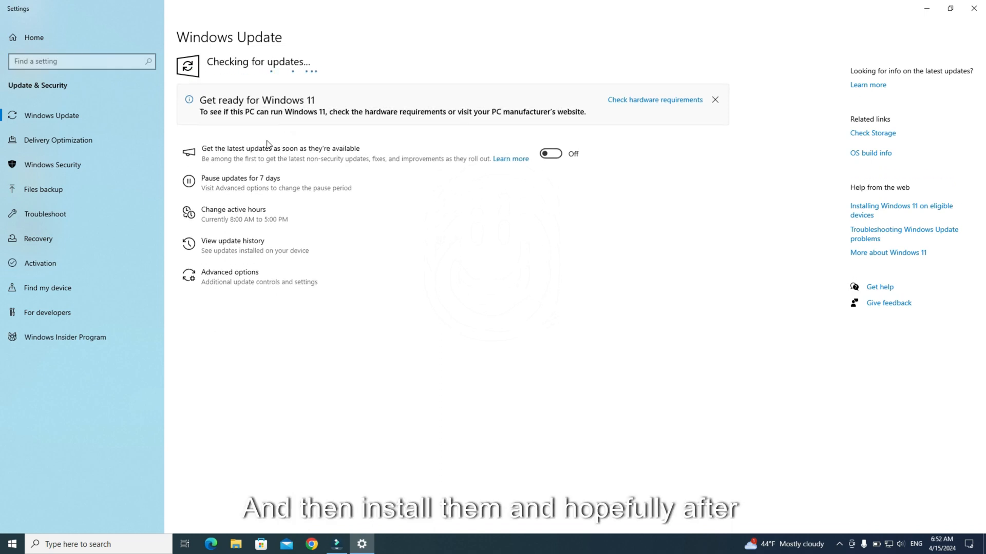
pyautogui.moveTo(337, 77)
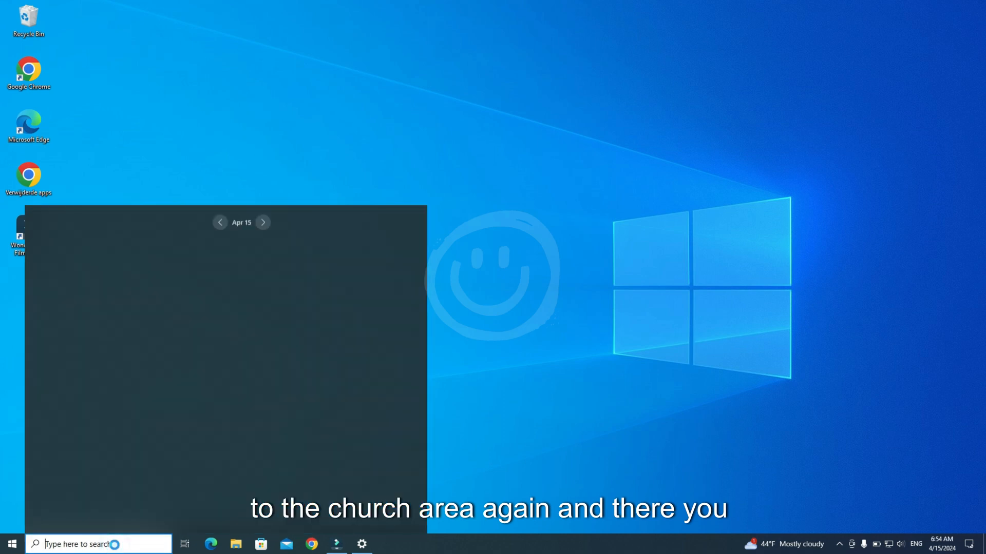
# - Launch PowerShell, copy the Get-AppxPackage Microsoft.XboxApp | Remove-AppxPackage command, and discard the Notepad note
pyautogui.write('powershell')
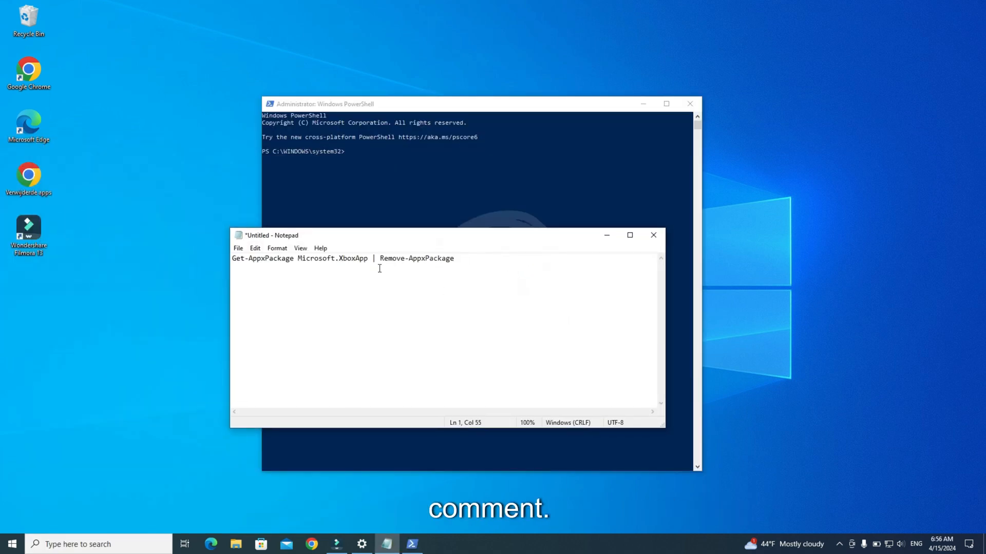
pyautogui.press('ctrl+a')
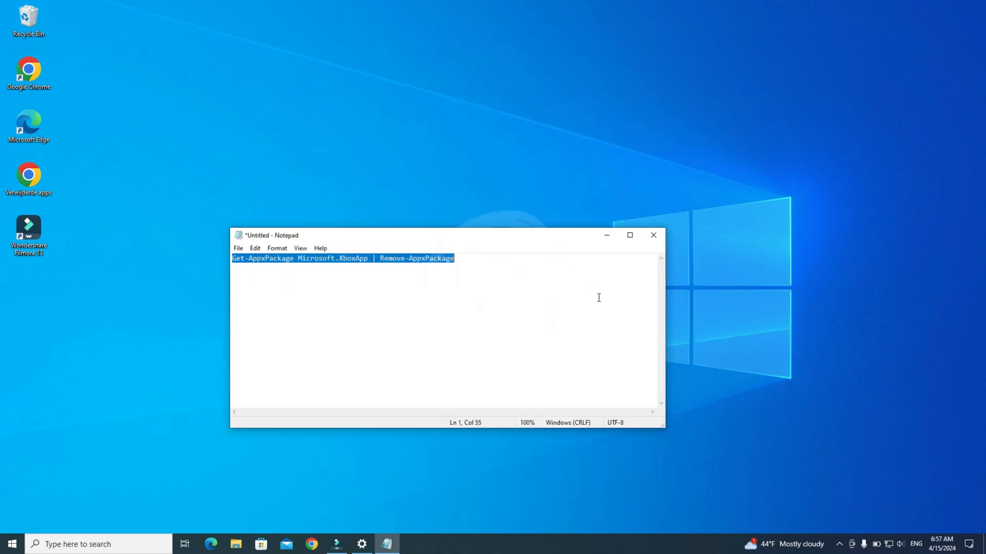
pyautogui.click(652, 234)
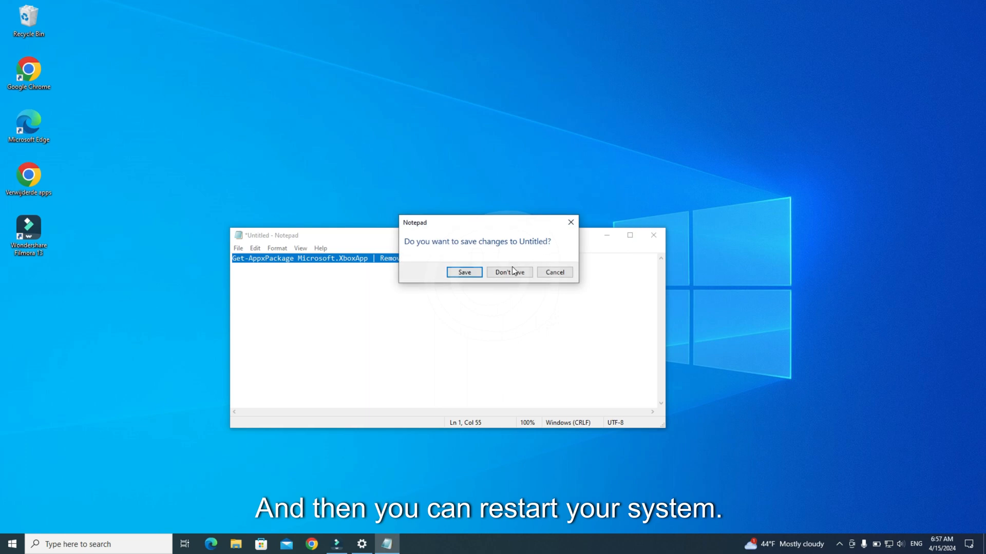
pyautogui.click(509, 272)
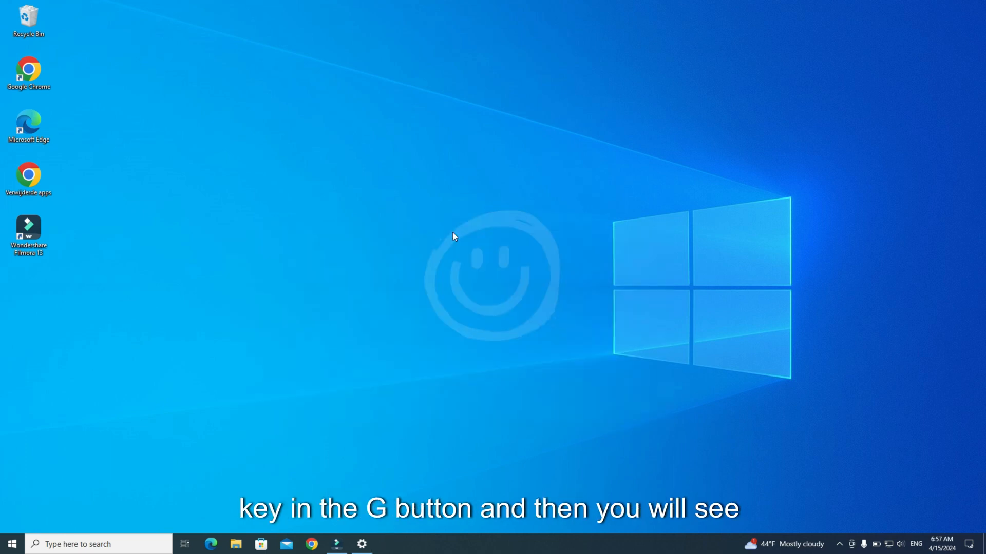
pyautogui.moveTo(471, 193)
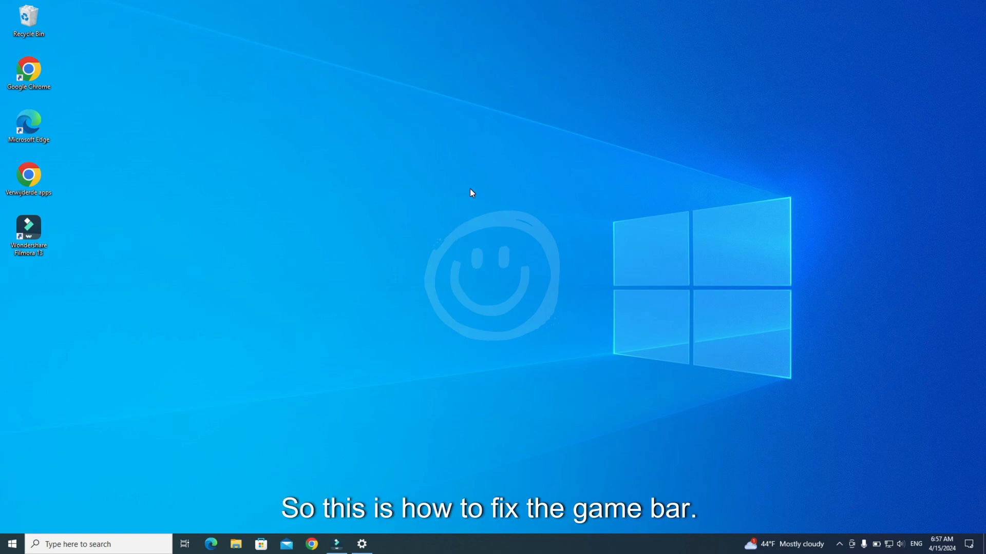